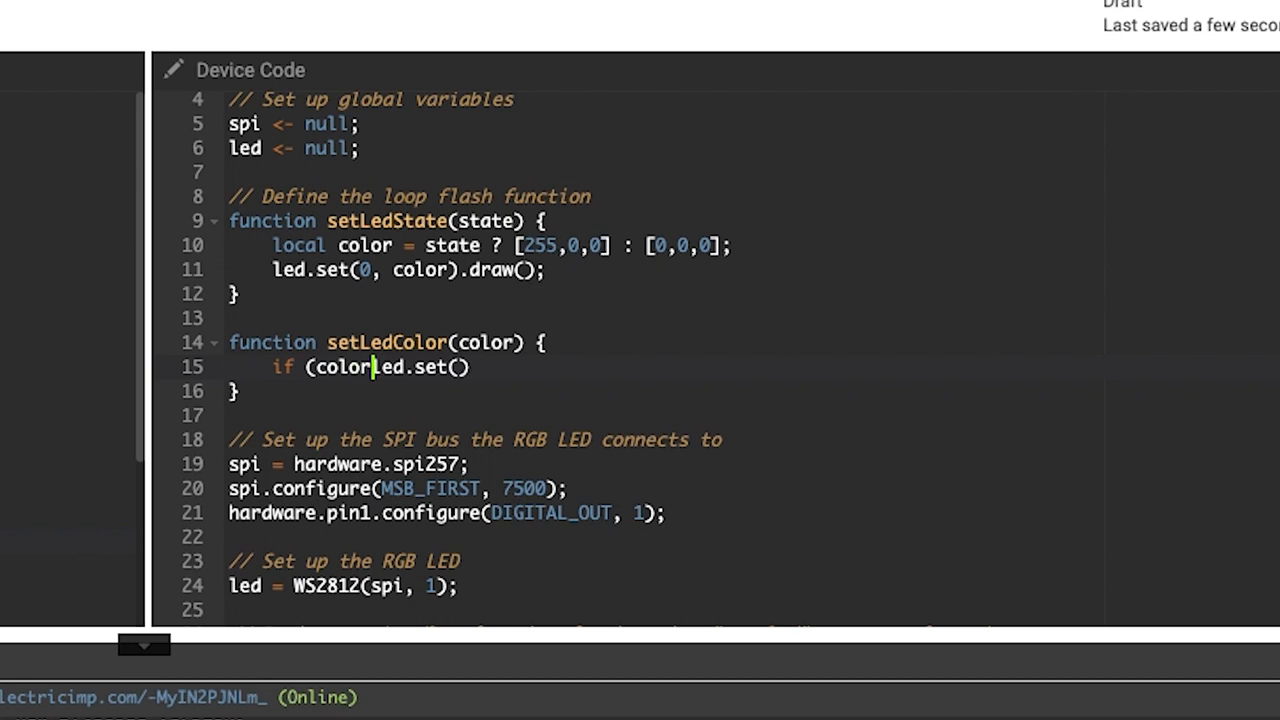
Complete line 15's condition in setLedColor as color=="r" and start a new line
{"action": "type", "text": "==\"r\""}
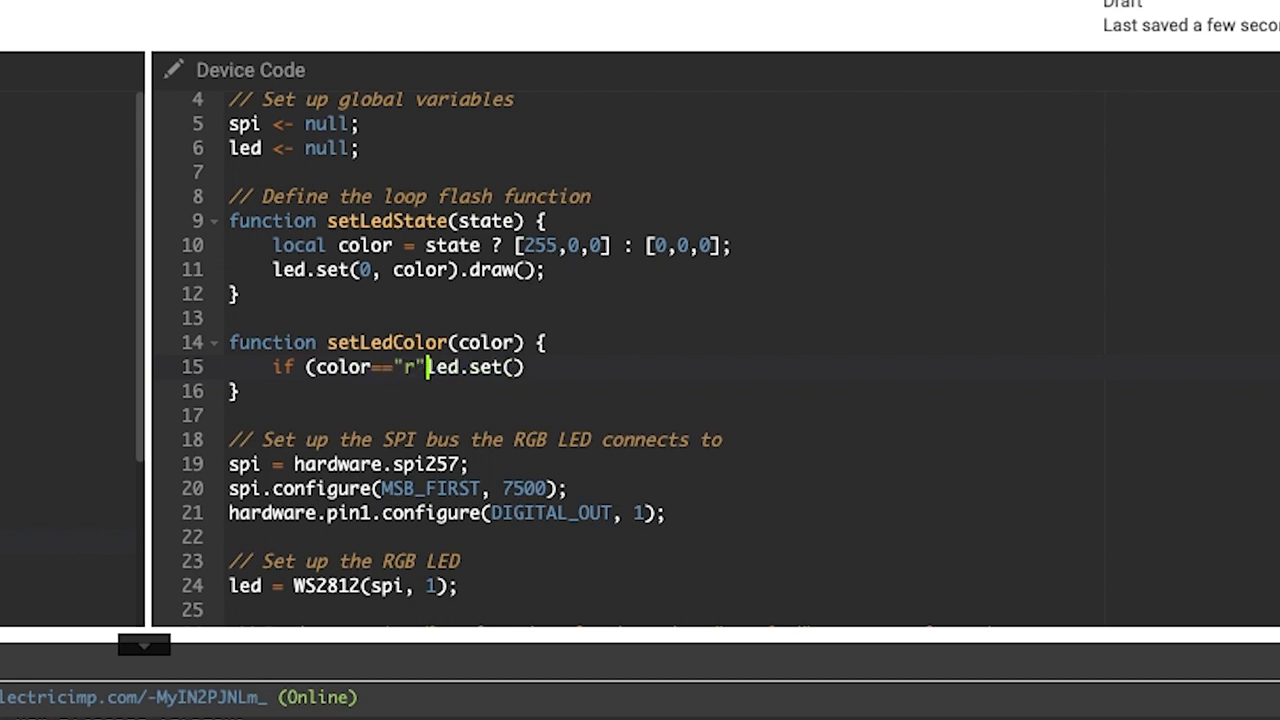
{"action": "key", "text": "Enter"}
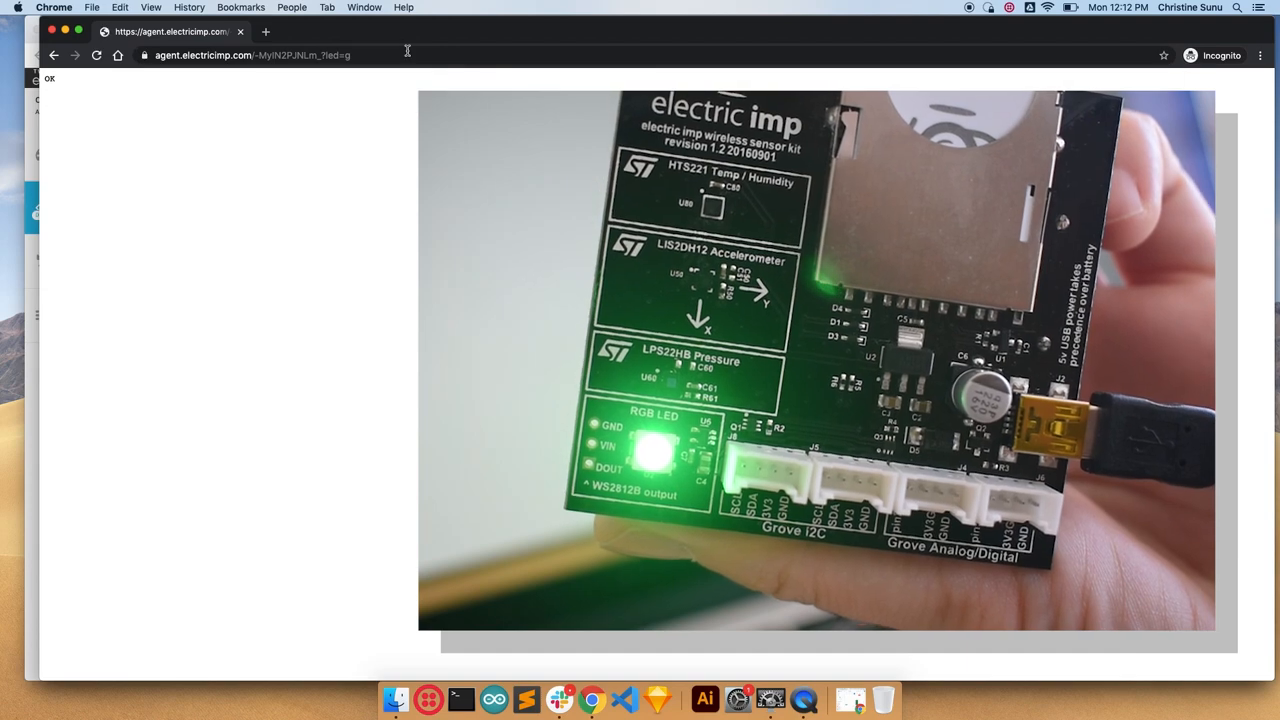
Begin editing the agent URL's led query in Chrome's address bar
{"action": "left_click", "coordinate": [300, 55]}
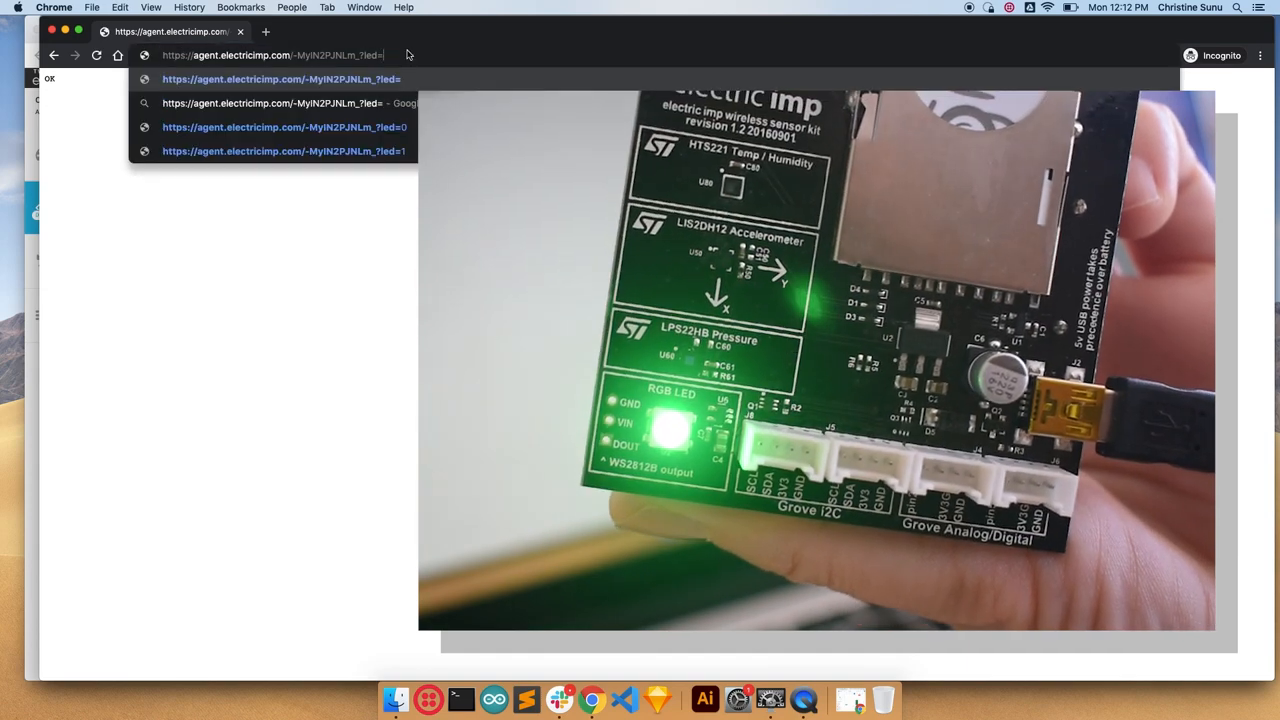